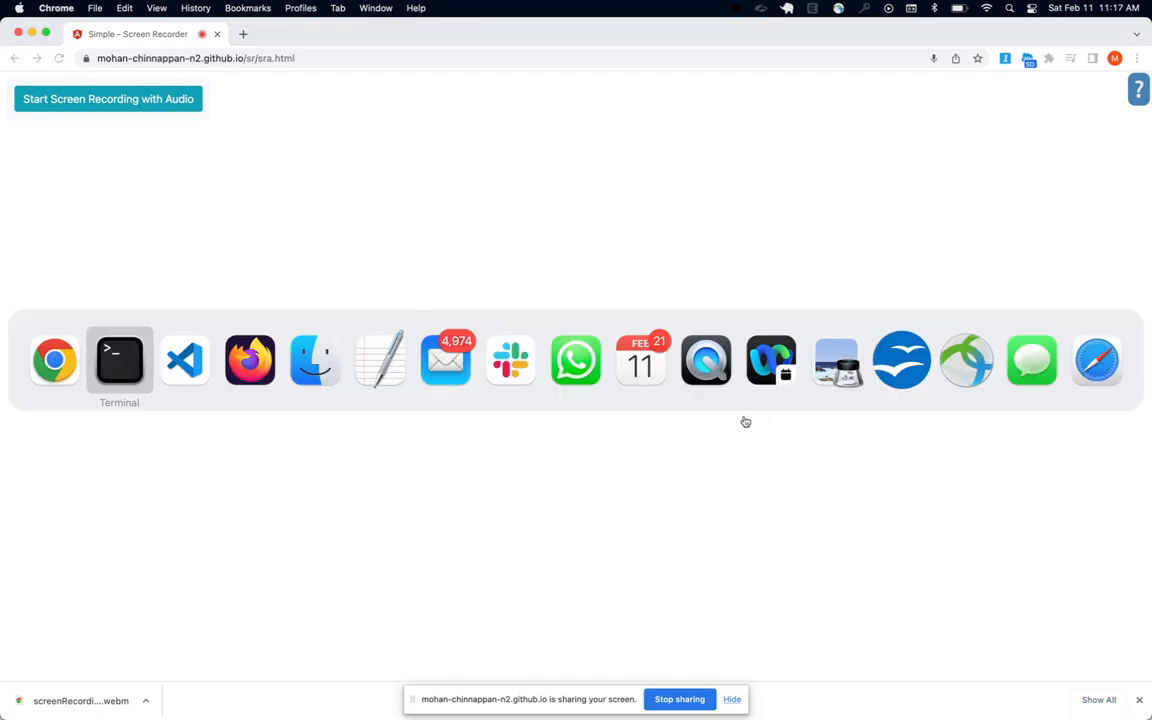
# Step: Bring Terminal to the front to enter the sfdx rc2 Profile command for the two orgs' Admin profile
pyautogui.click(119, 360)
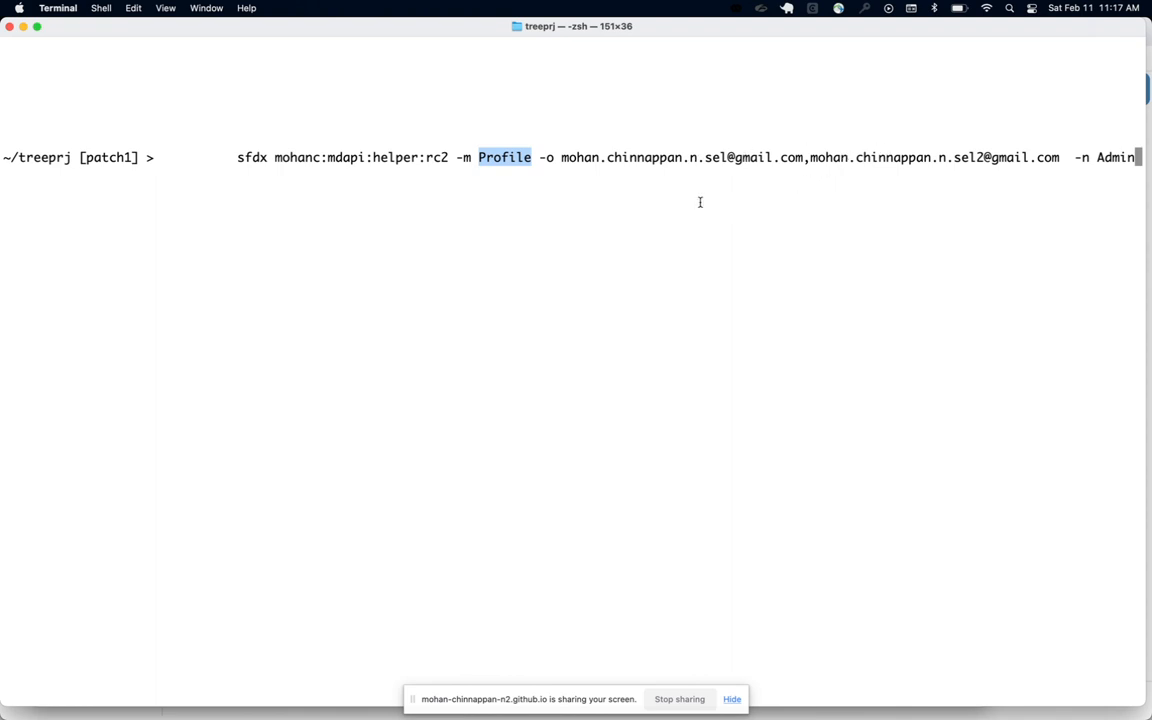
pyautogui.moveTo(500, 182)
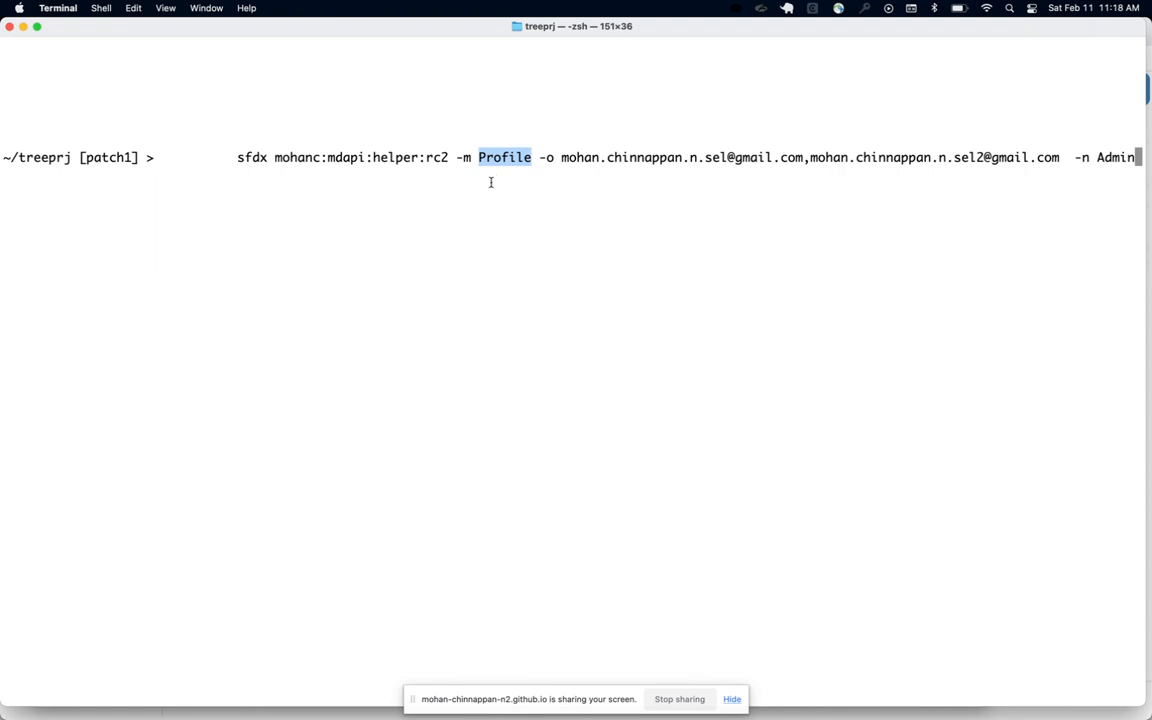
pyautogui.moveTo(699, 205)
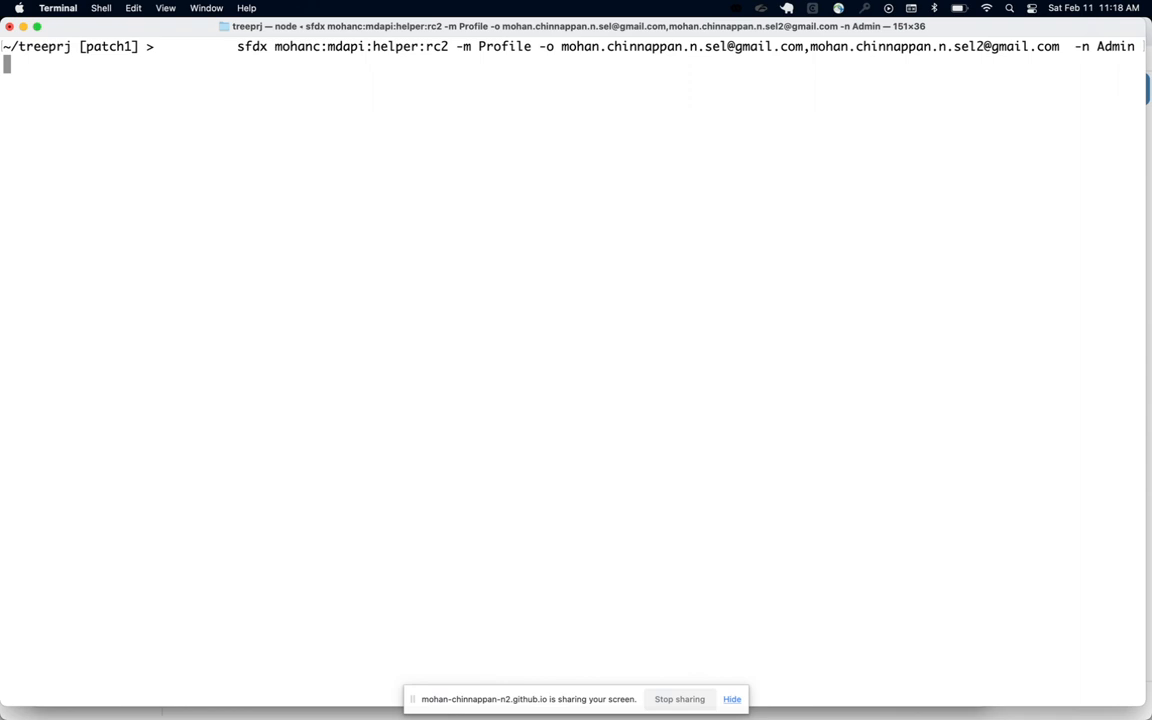
# Step: Execute the sfdx mohanc:mdapi:helper:rc2 command so both Admin profile XMLs load in Simple File Diff
pyautogui.press('Return')
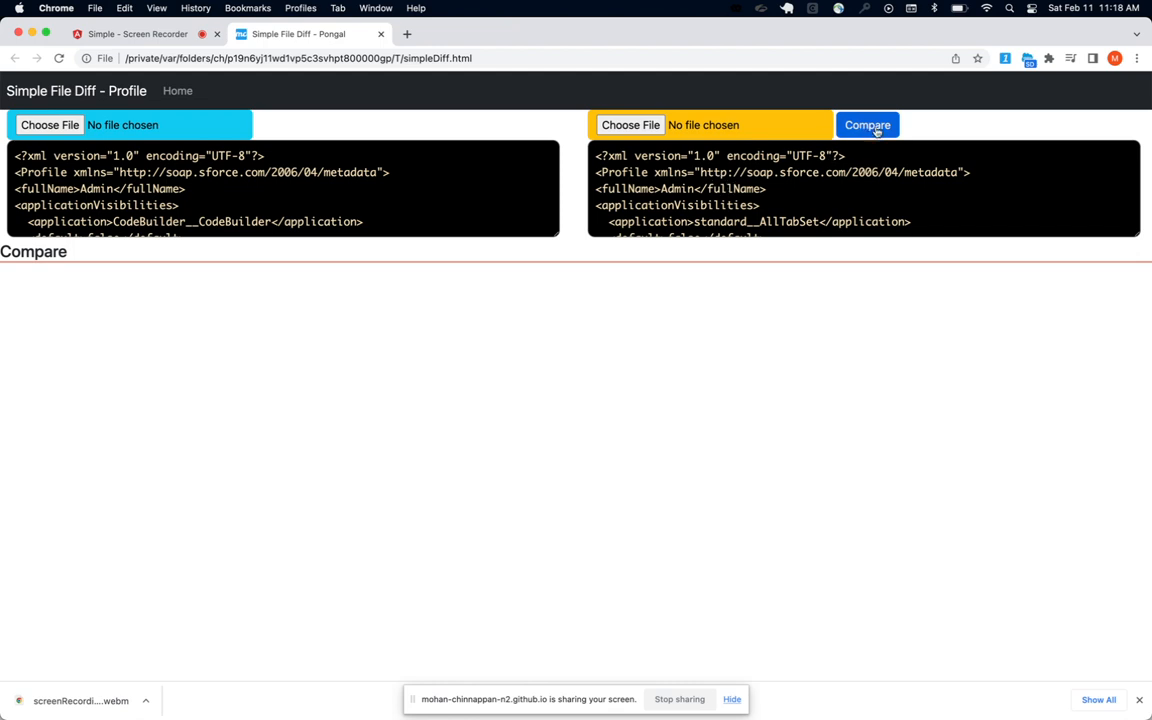
# Step: Run Compare to highlight the CodeBuilder visibility block present only in the first org
pyautogui.click(867, 124)
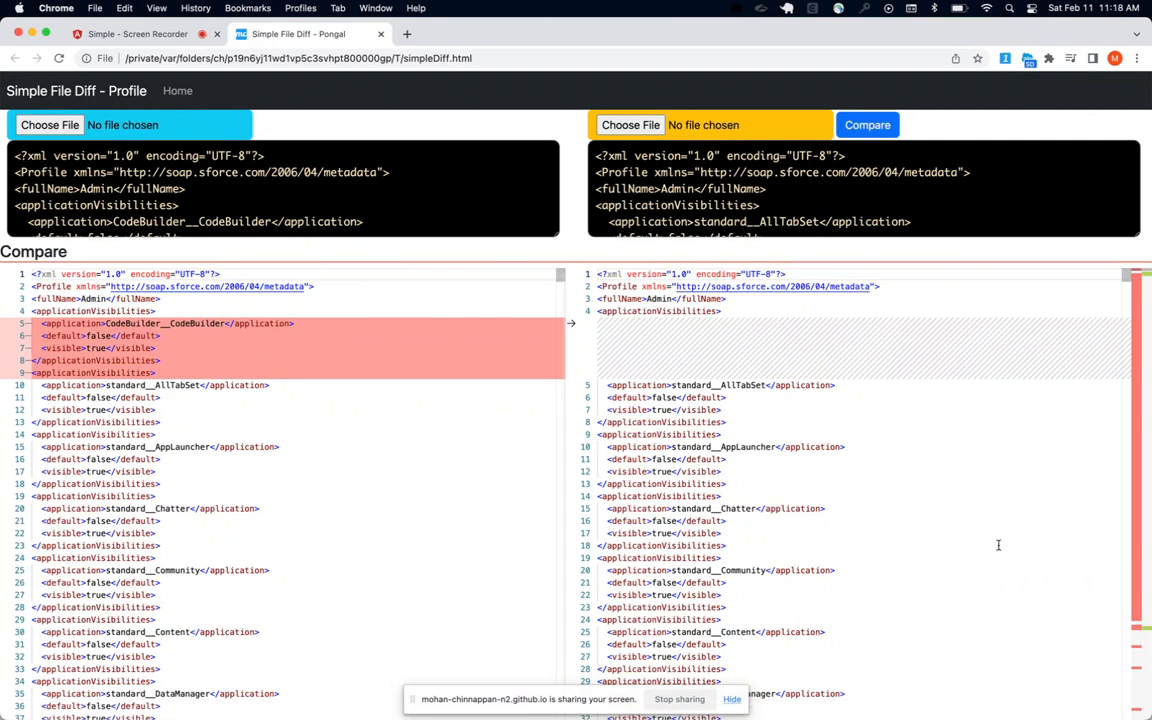
pyautogui.moveTo(990, 510)
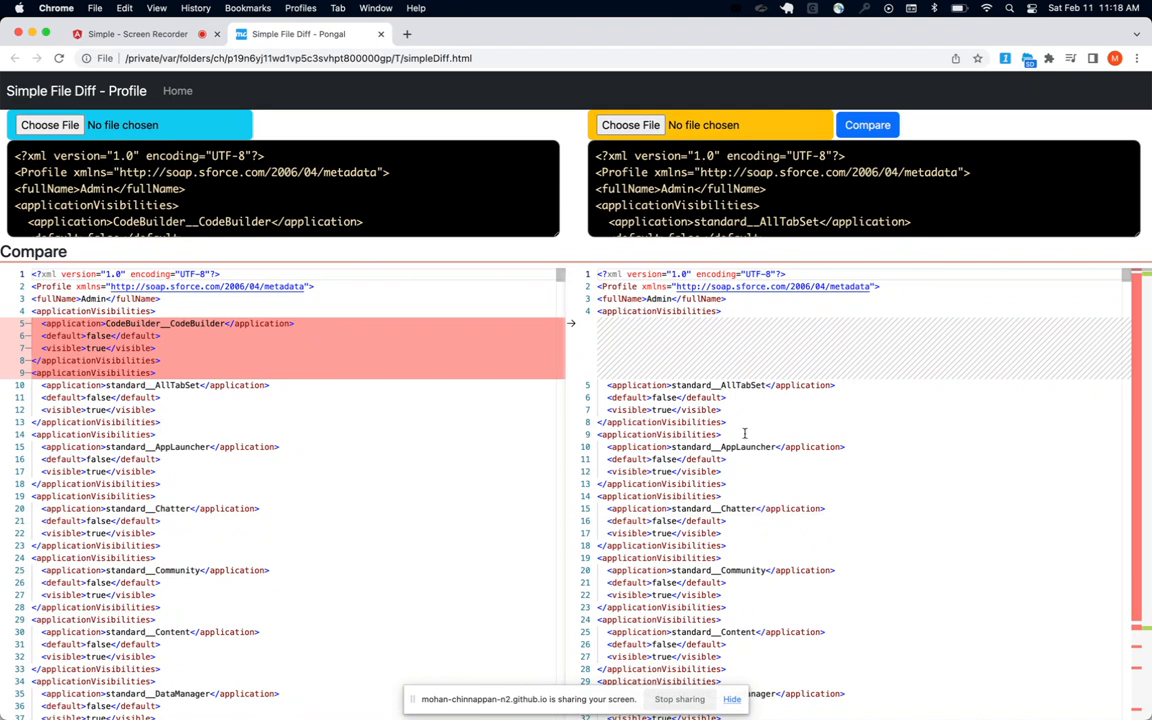
pyautogui.scroll(-3)
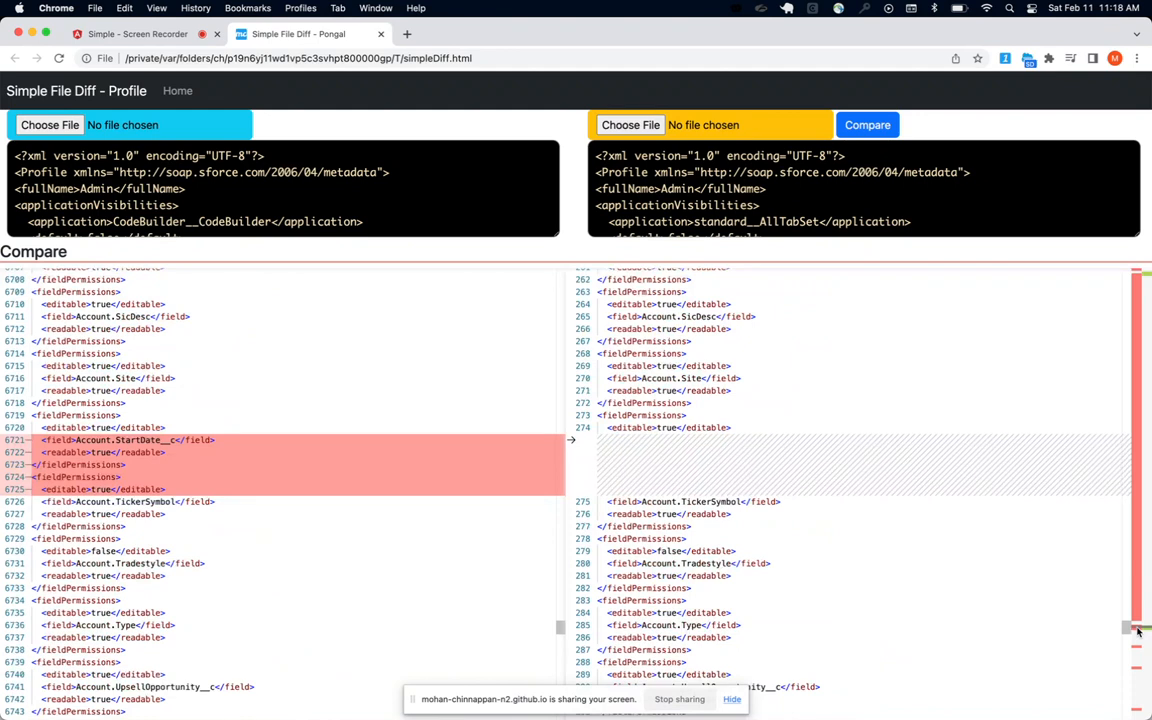
pyautogui.scroll(-3)
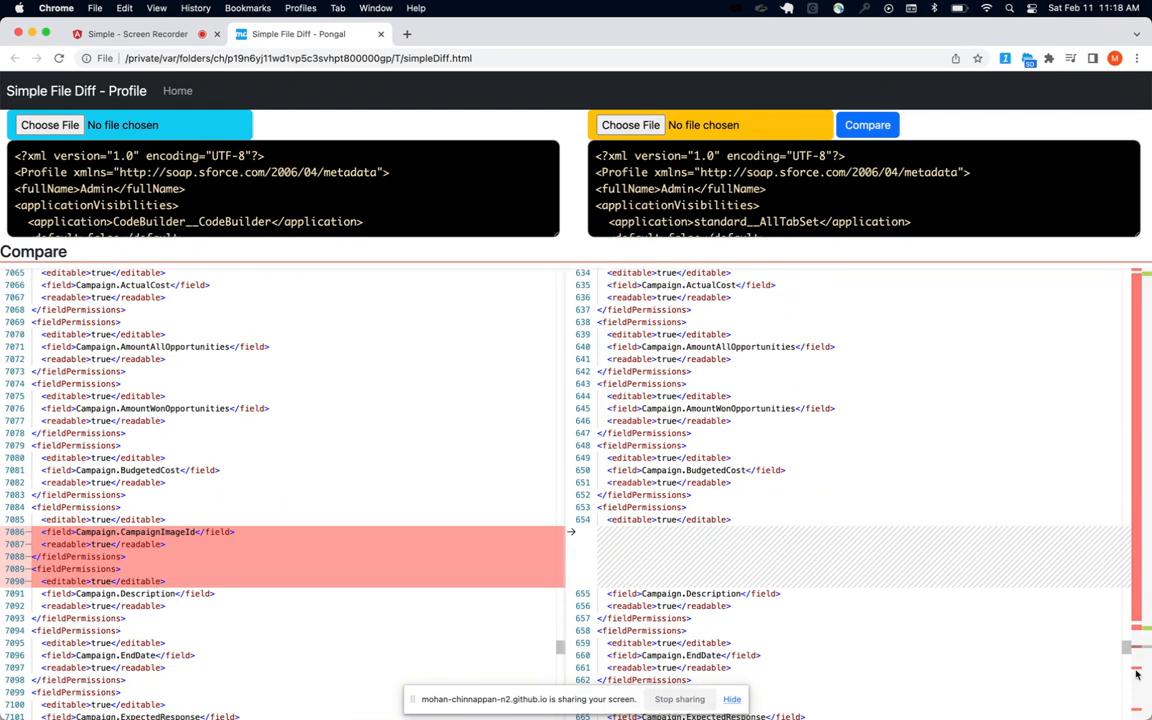
pyautogui.scroll(-3)
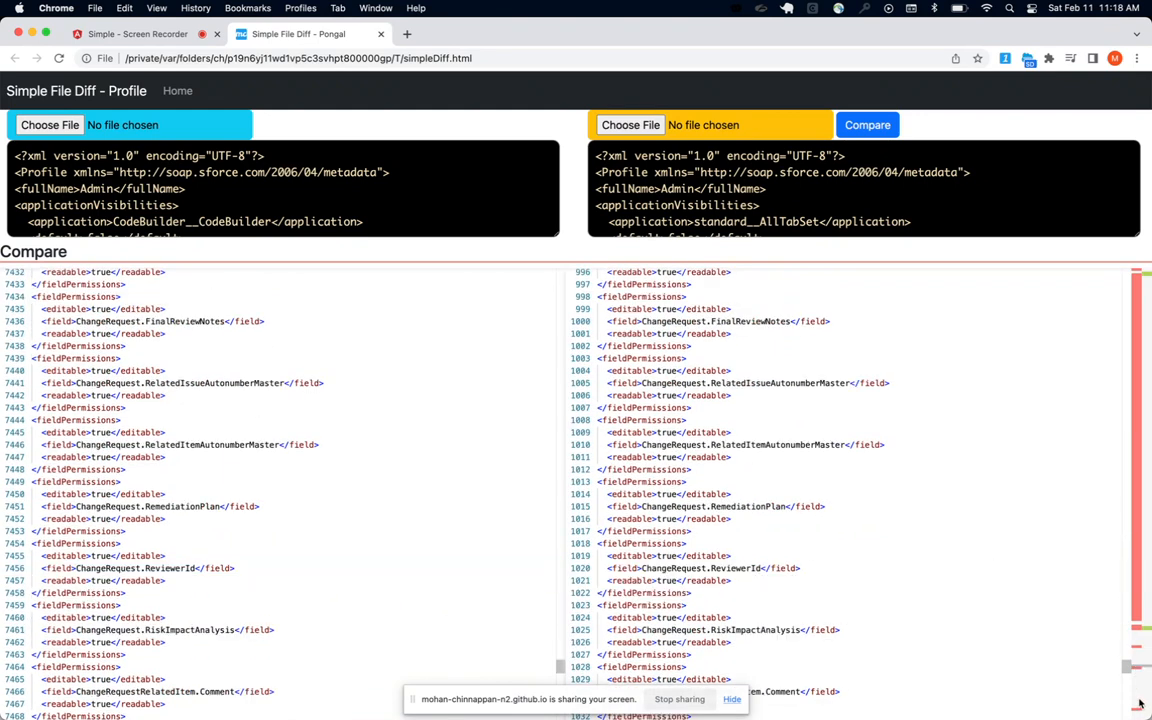
pyautogui.scroll(-3)
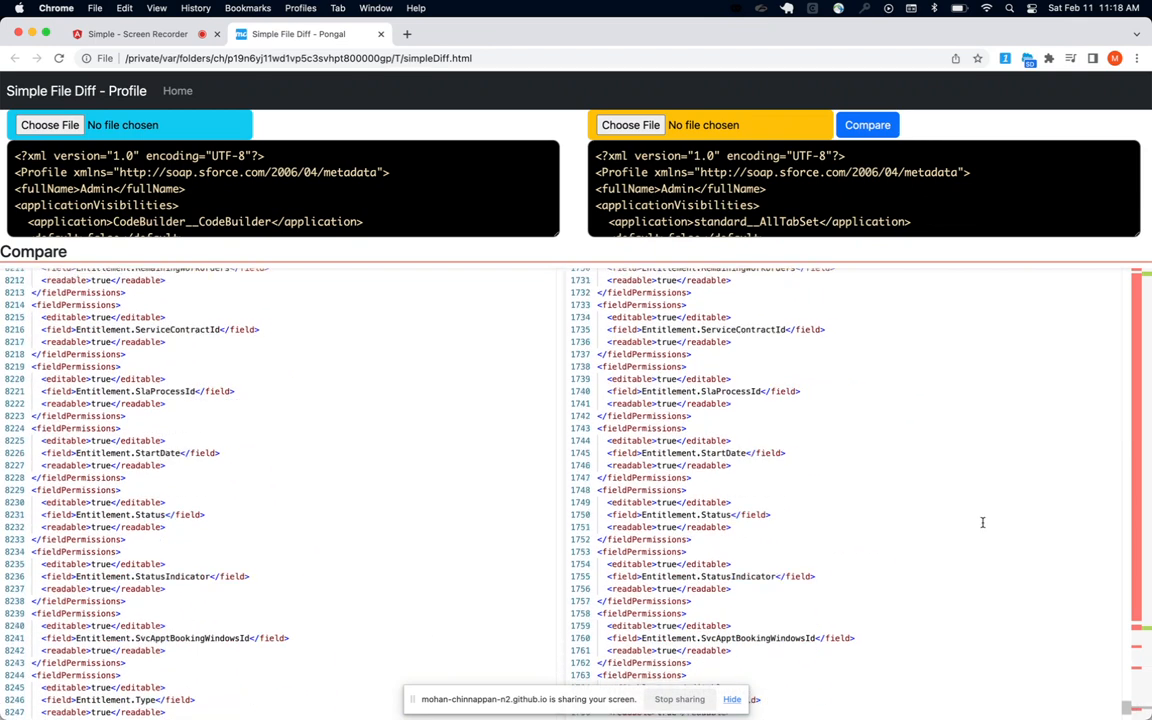
pyautogui.scroll(-3)
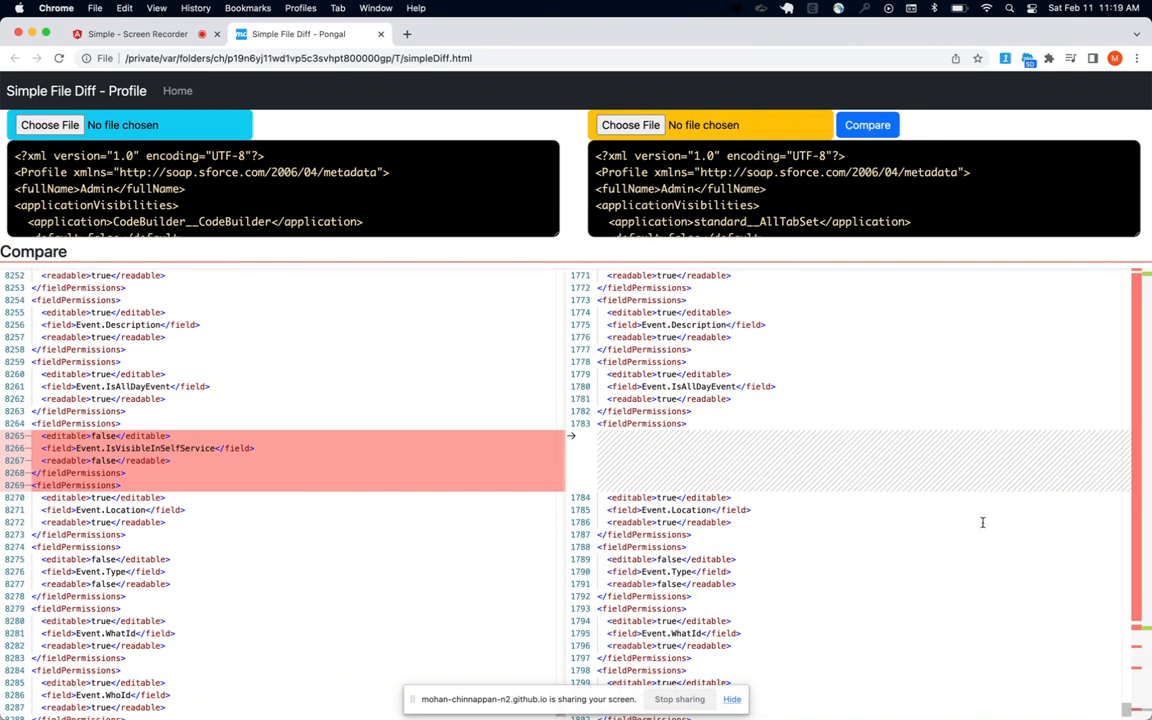
pyautogui.scroll(-3)
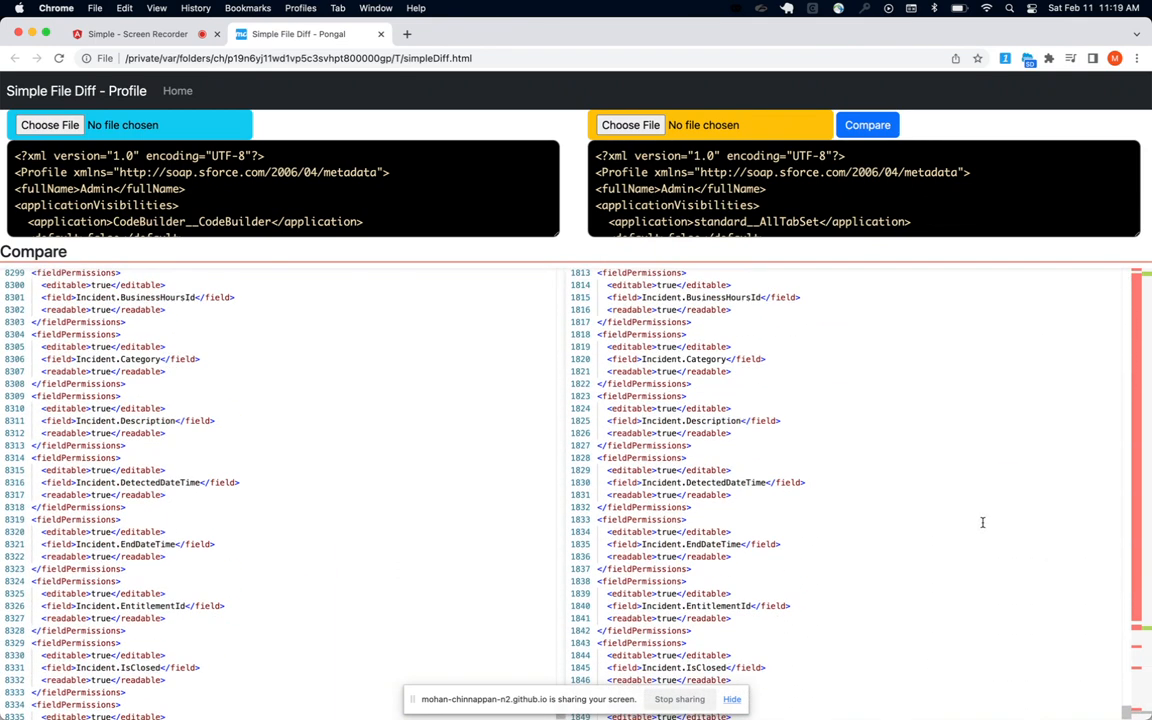
pyautogui.scroll(-3)
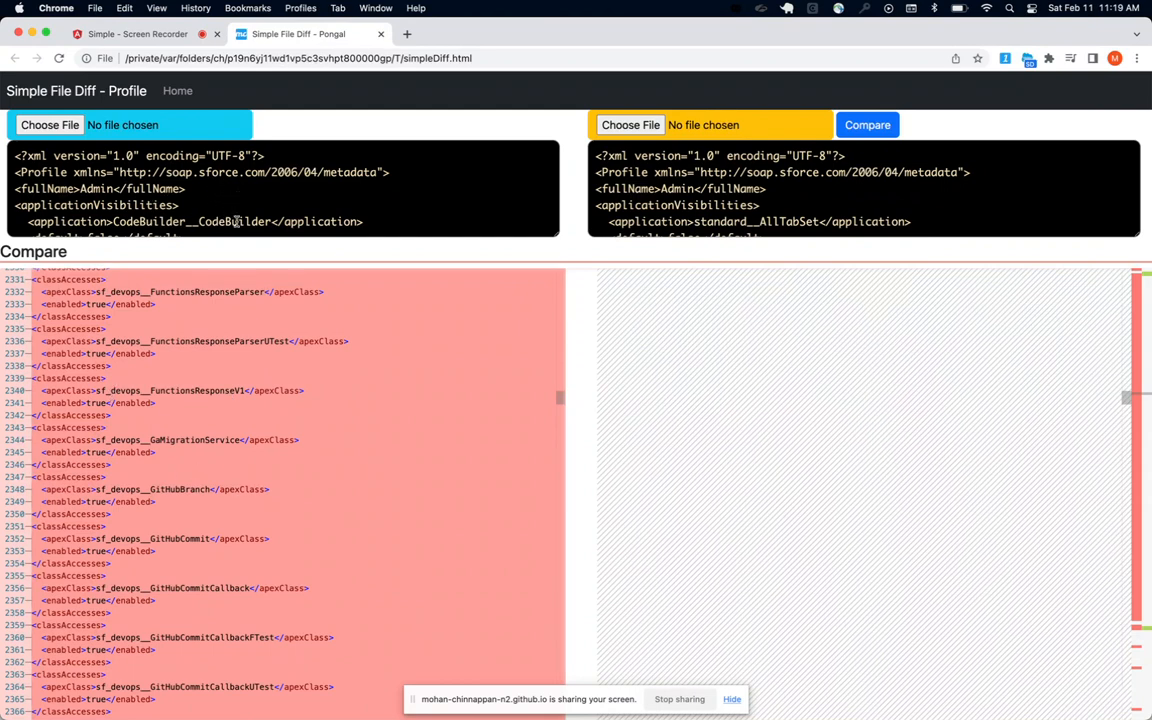
pyautogui.moveTo(695, 430)
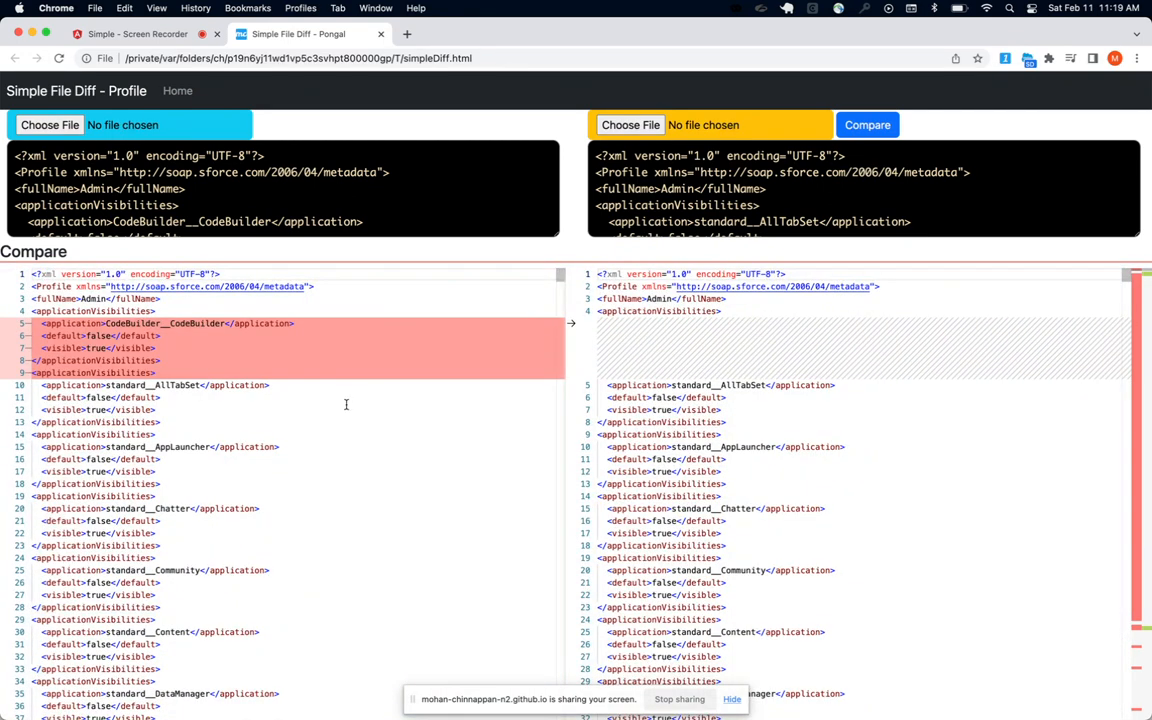
pyautogui.scroll(-3)
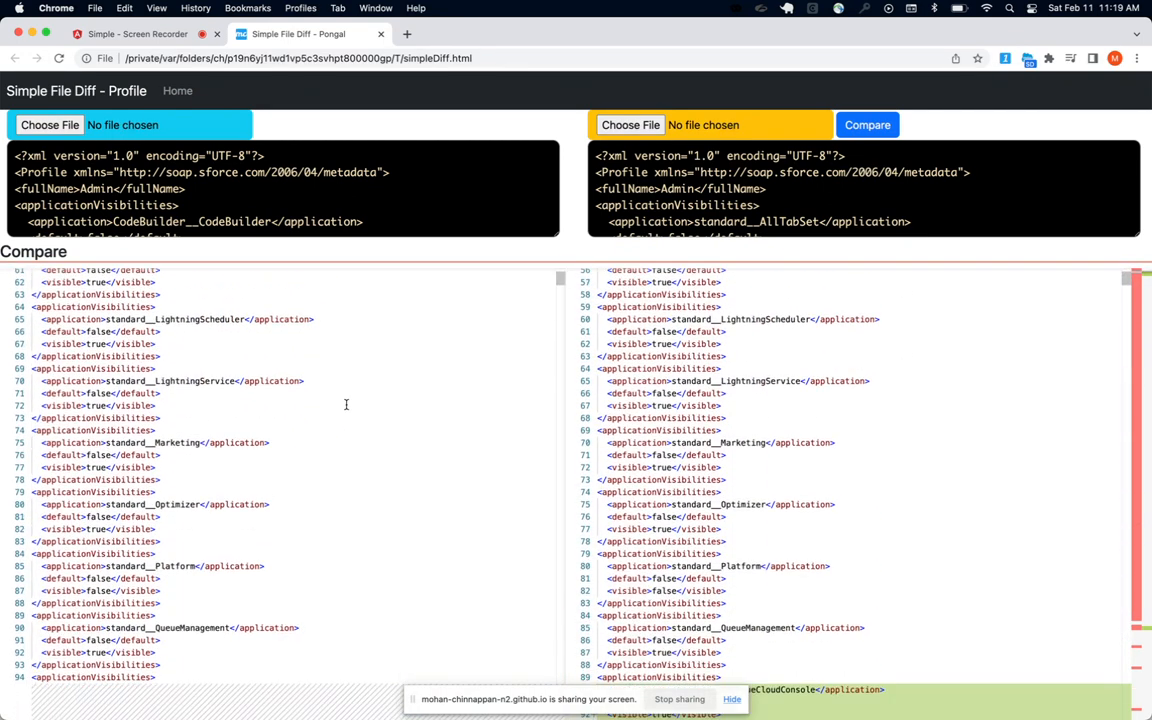
pyautogui.scroll(-3)
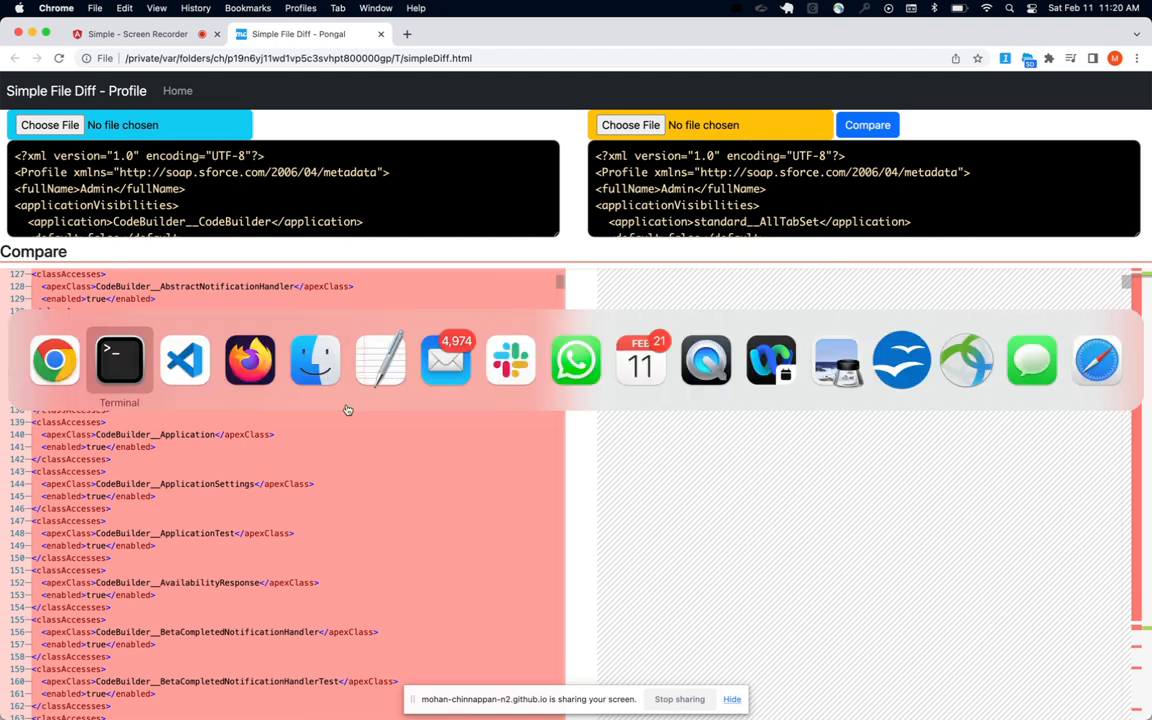
# Step: Back in Terminal, highlight mdapi:helper:rc2 and Profile in the finished command above the two retrieveSimple outputs
pyautogui.click(119, 360)
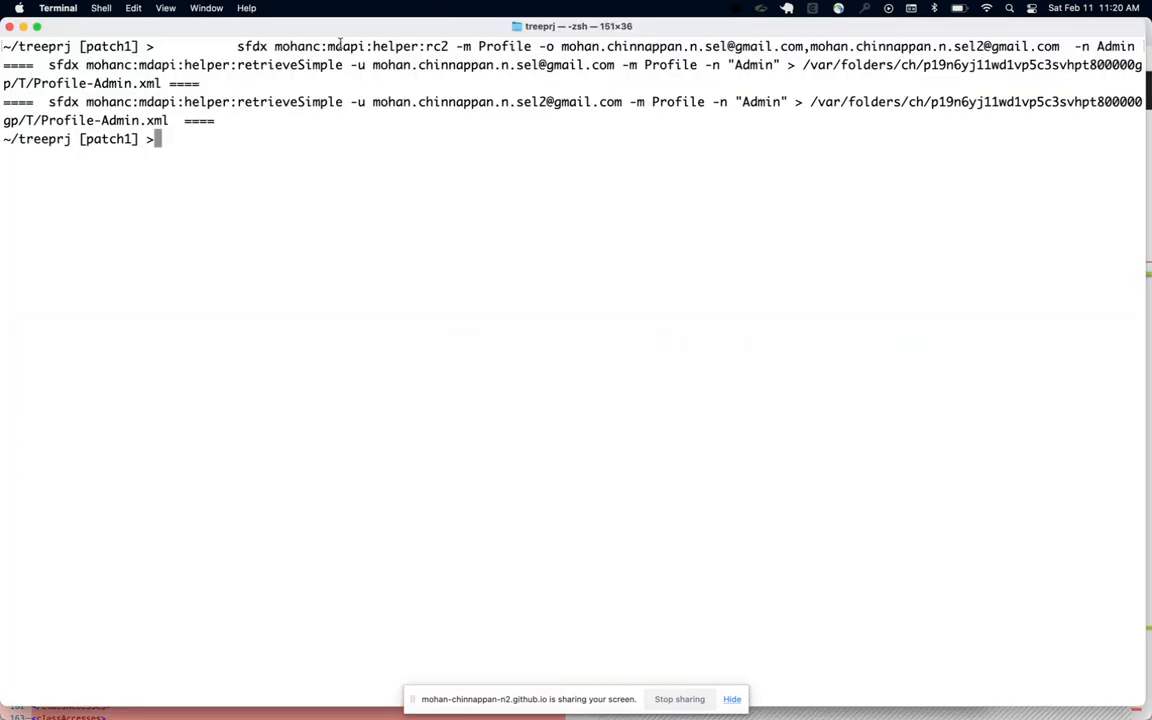
pyautogui.doubleClick(387, 46)
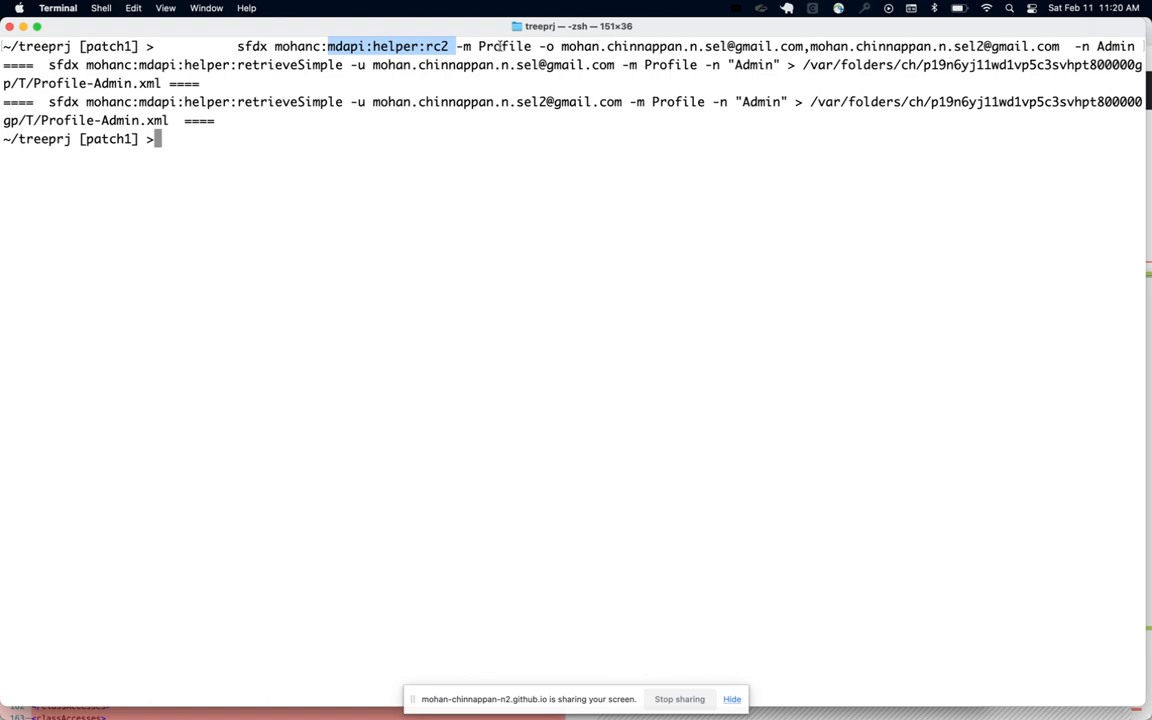
pyautogui.doubleClick(503, 46)
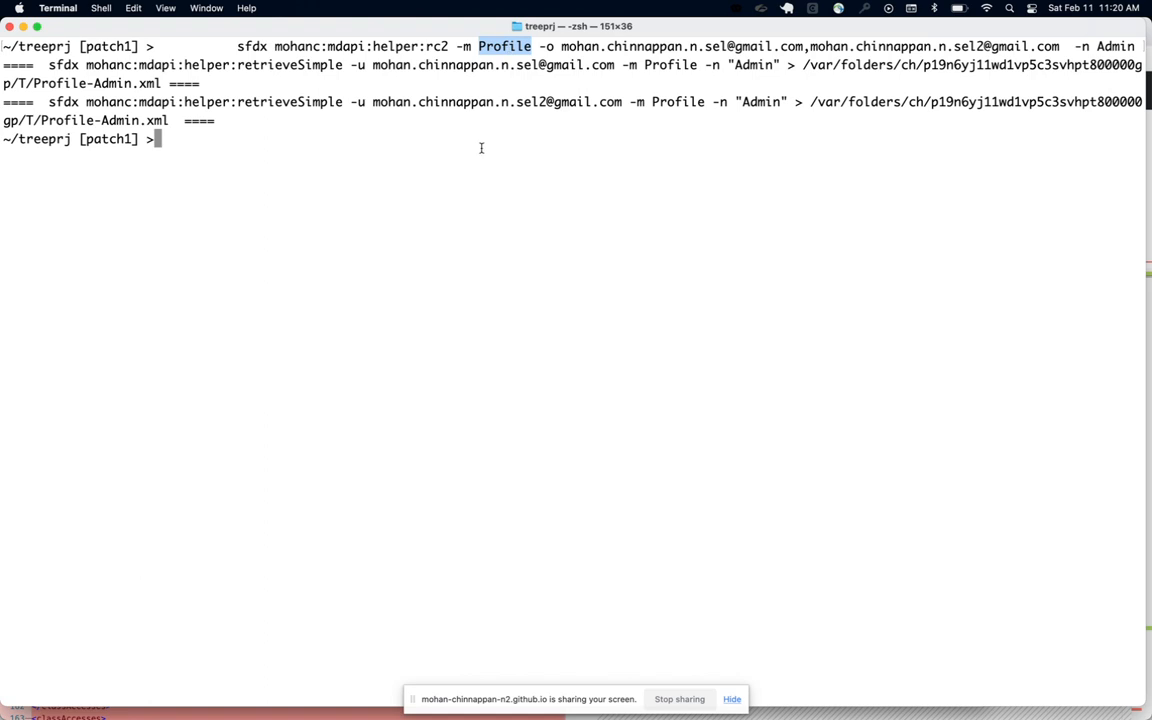
pyautogui.moveTo(401, 149)
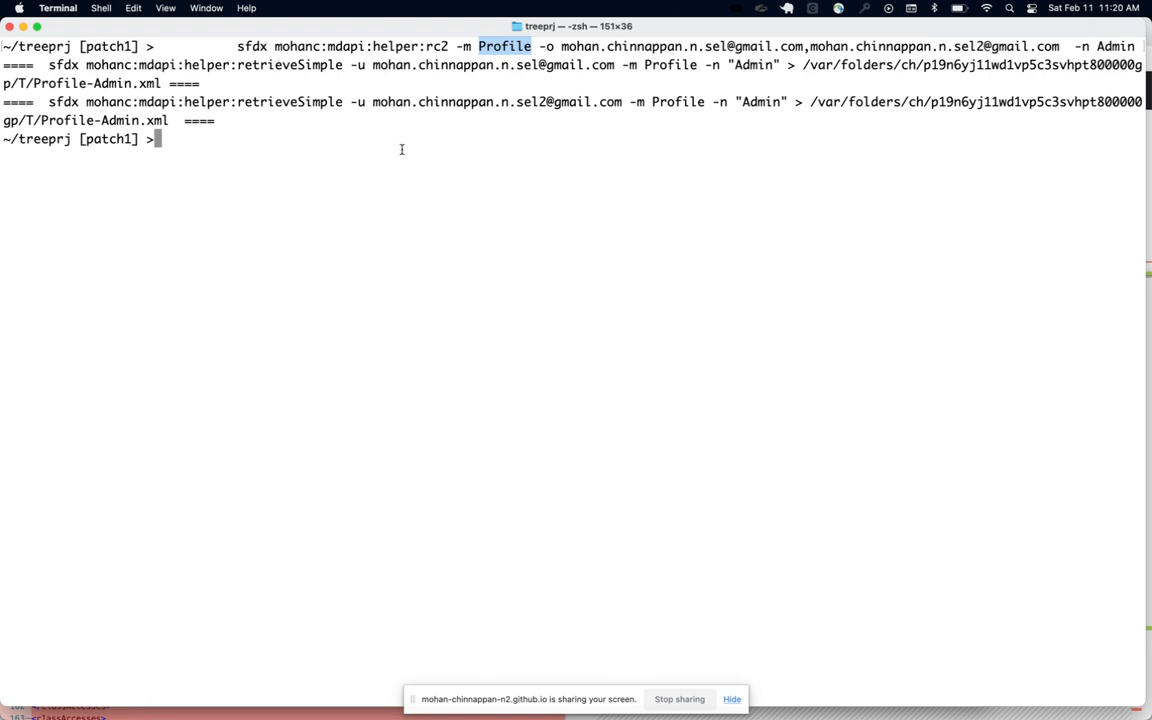
pyautogui.moveTo(662, 283)
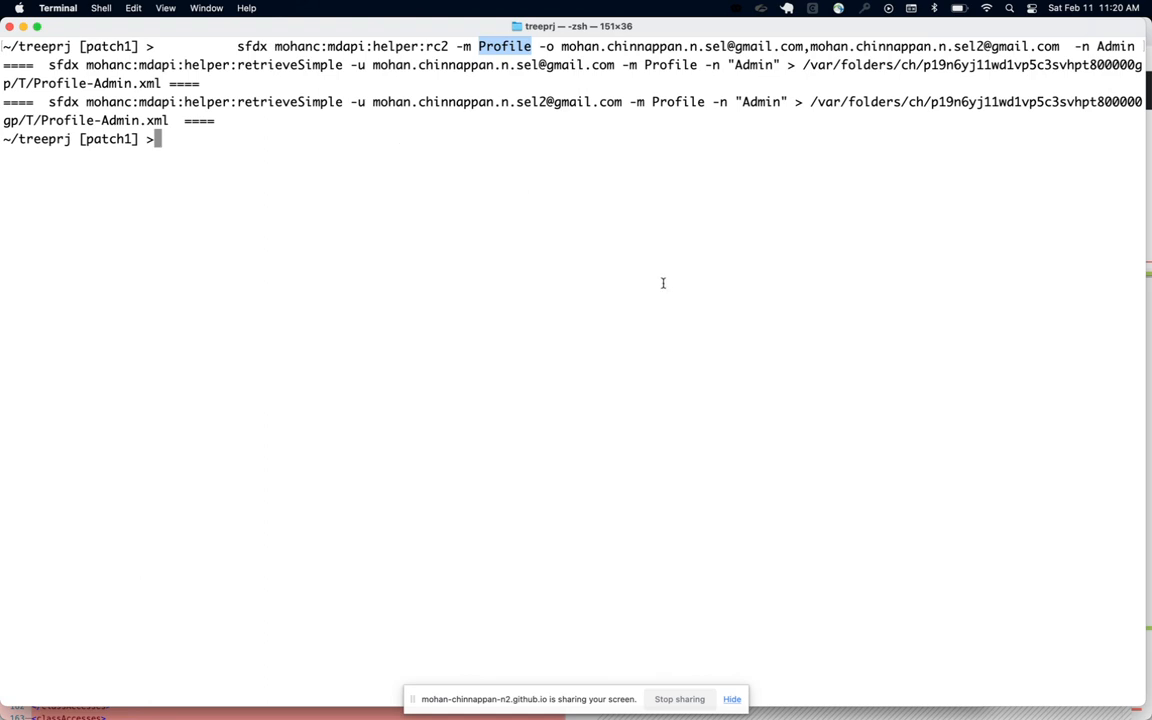